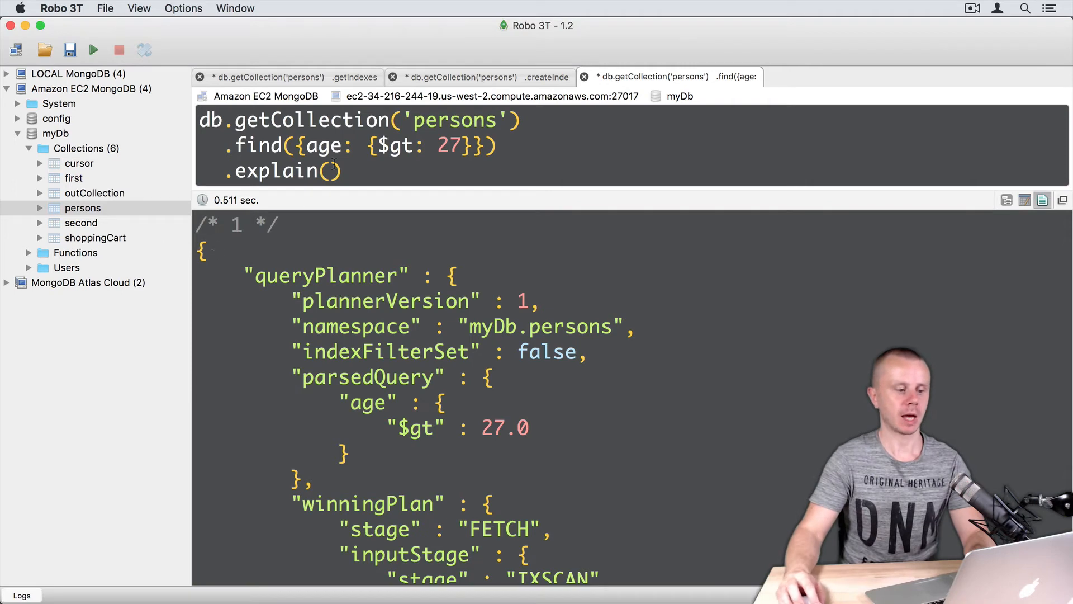
# Run db.persons.find({age:{$gt:27}}).explain("executionStats") to show IXSCAN and execution stats
pyautogui.write('"execution')
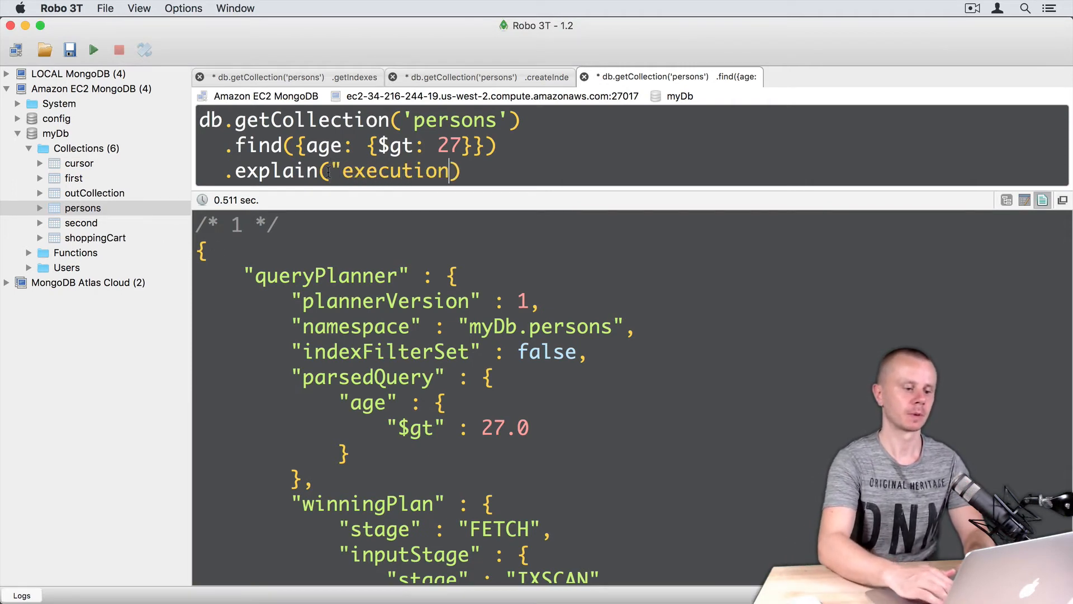
pyautogui.write('Stats')
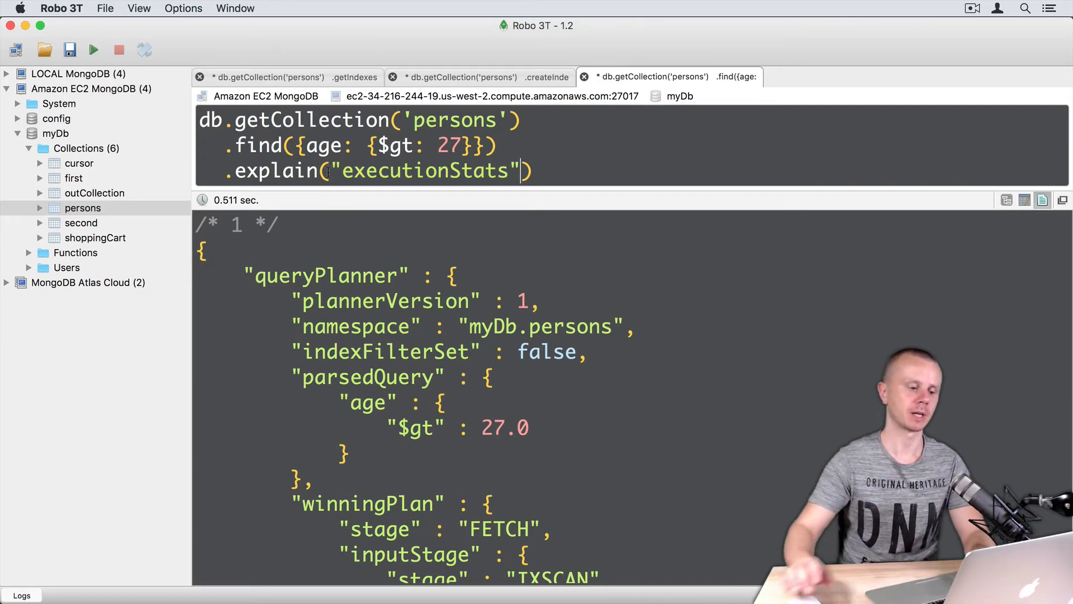
pyautogui.click(94, 49)
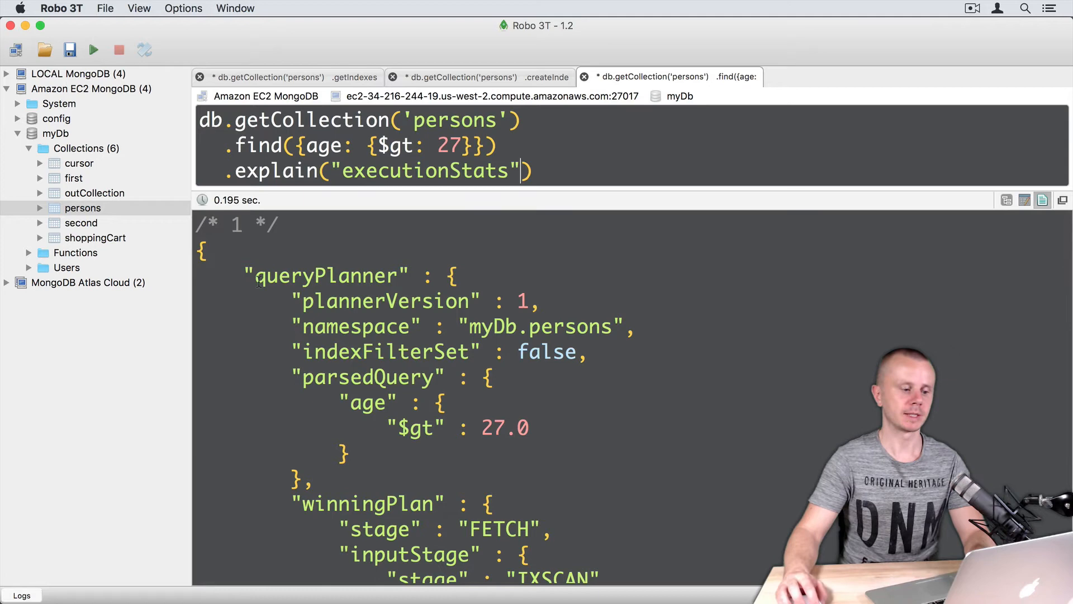
pyautogui.scroll(-3)
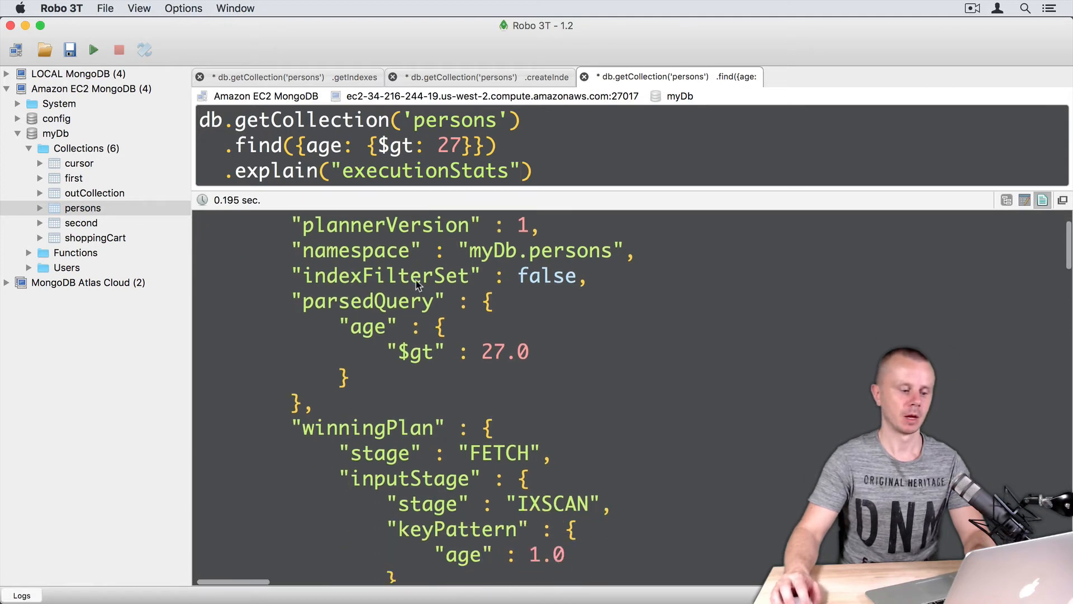
pyautogui.doubleClick(367, 428)
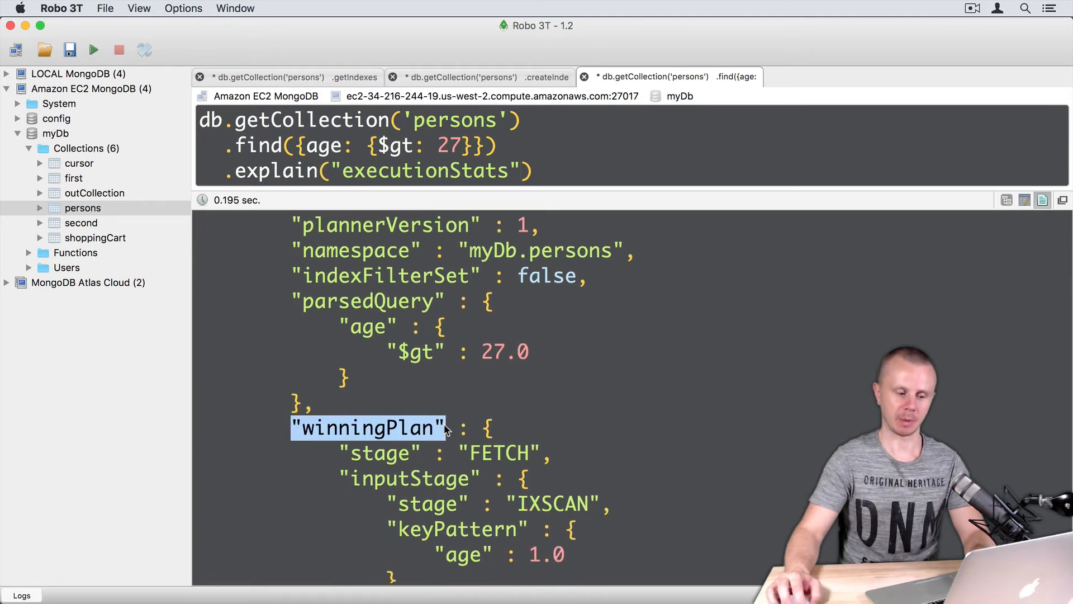
pyautogui.scroll(-3)
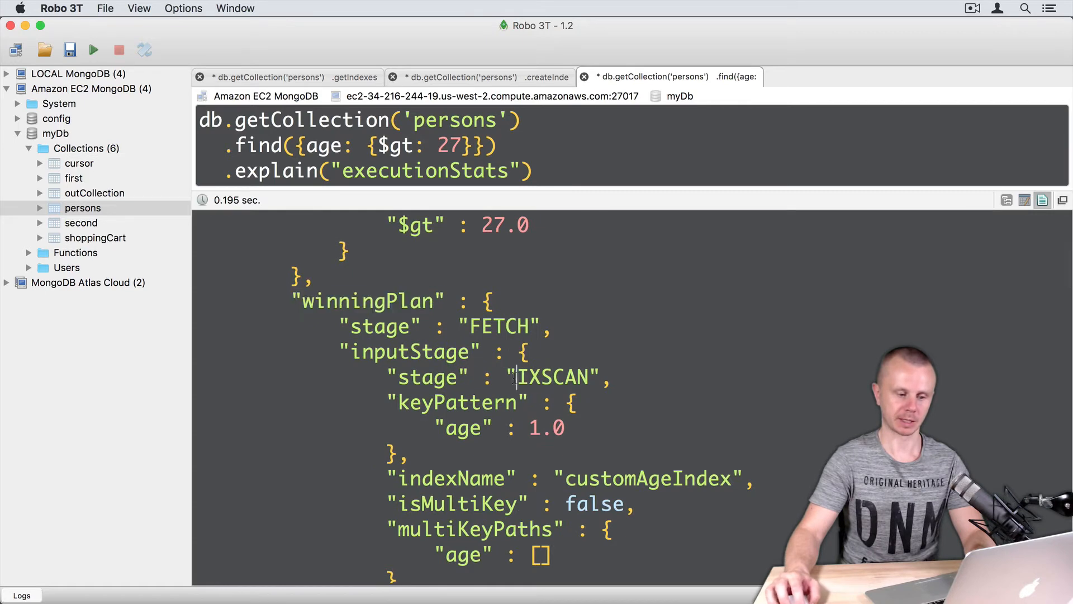
pyautogui.scroll(-3)
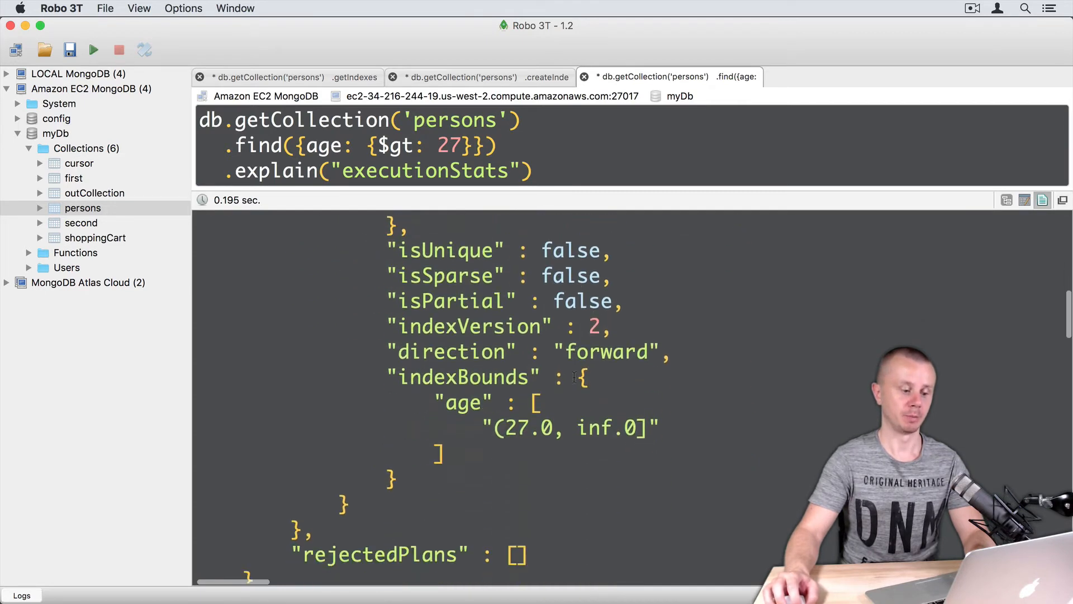
pyautogui.scroll(-3)
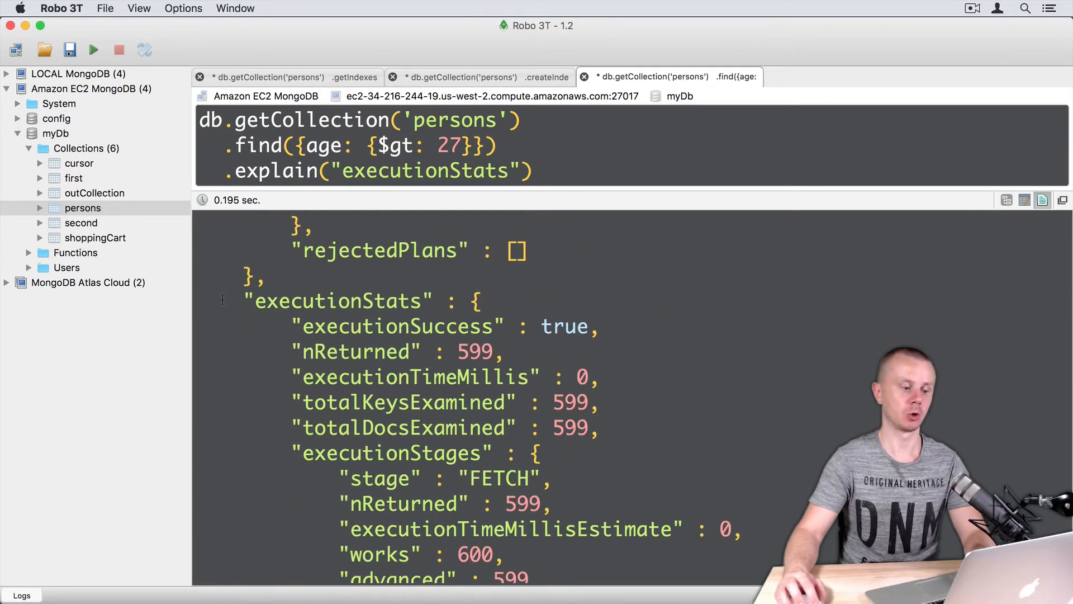
pyautogui.doubleClick(339, 300)
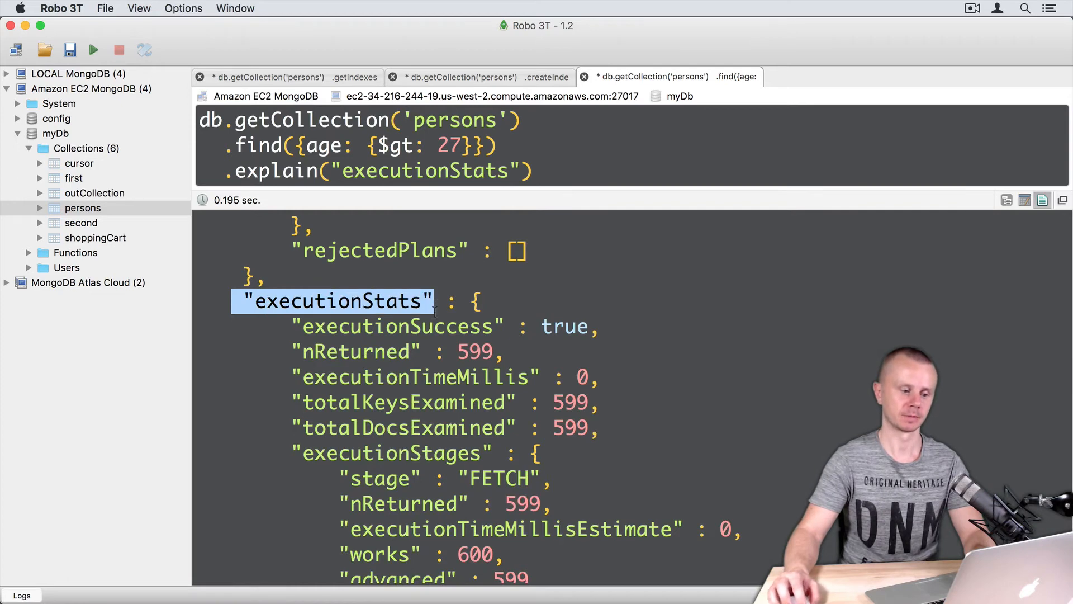
pyautogui.scroll(-3)
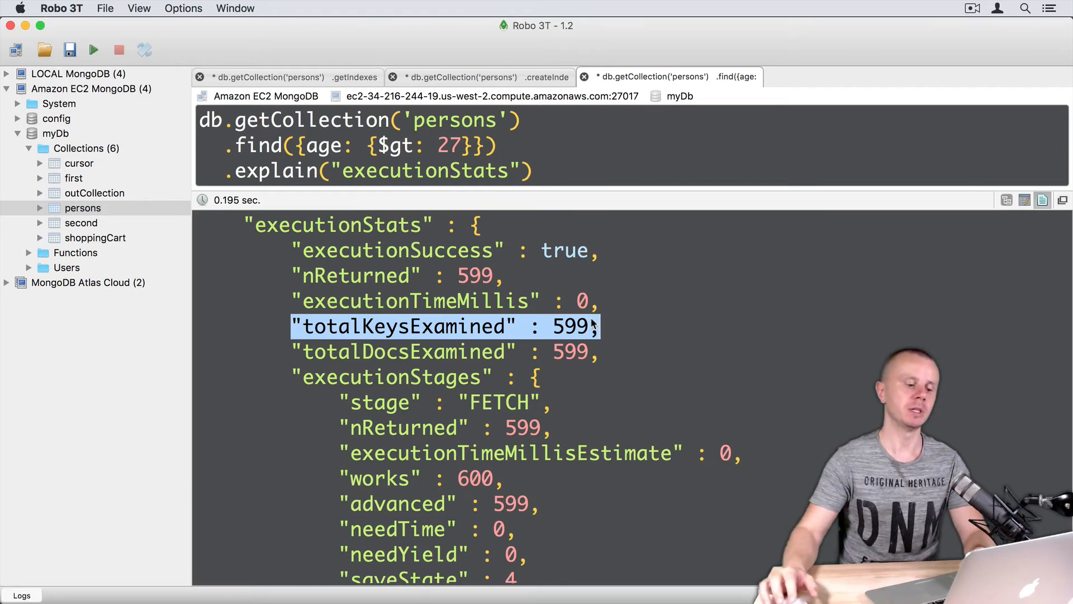
pyautogui.moveTo(363, 326)
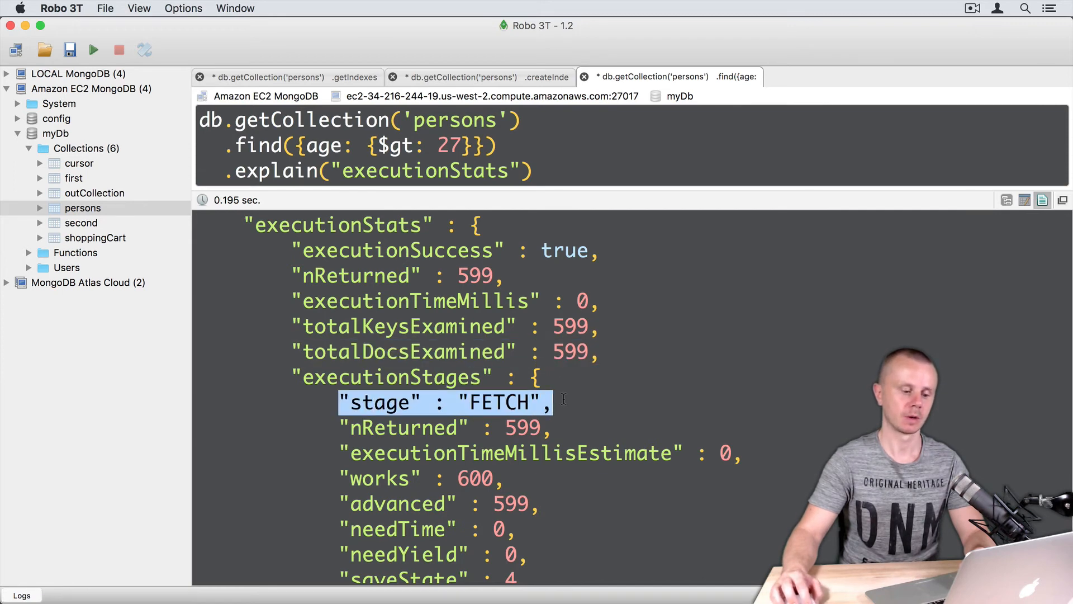
pyautogui.scroll(-3)
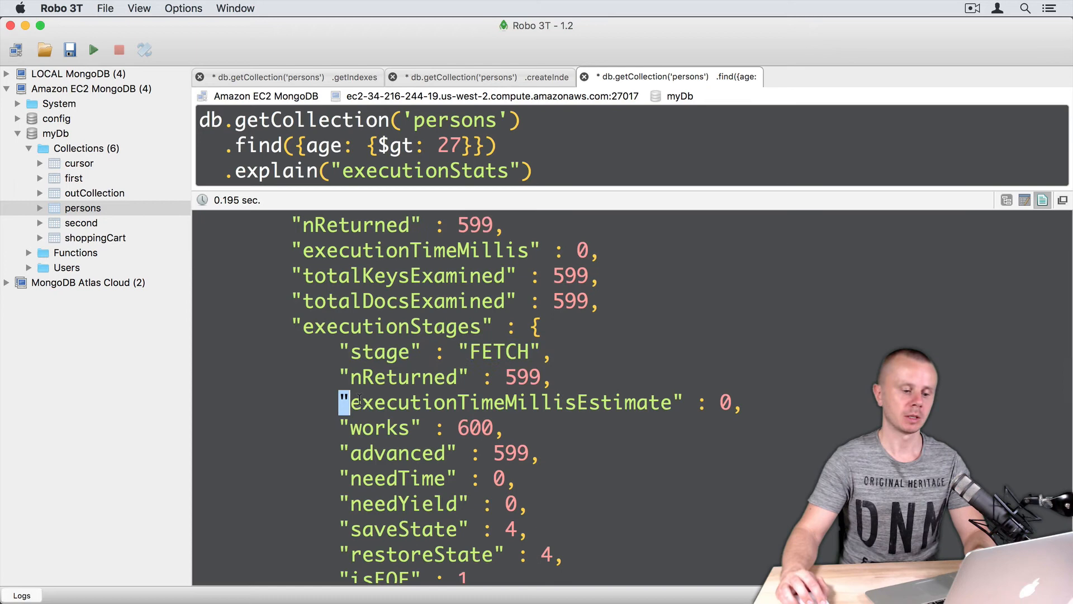
pyautogui.doubleClick(507, 402)
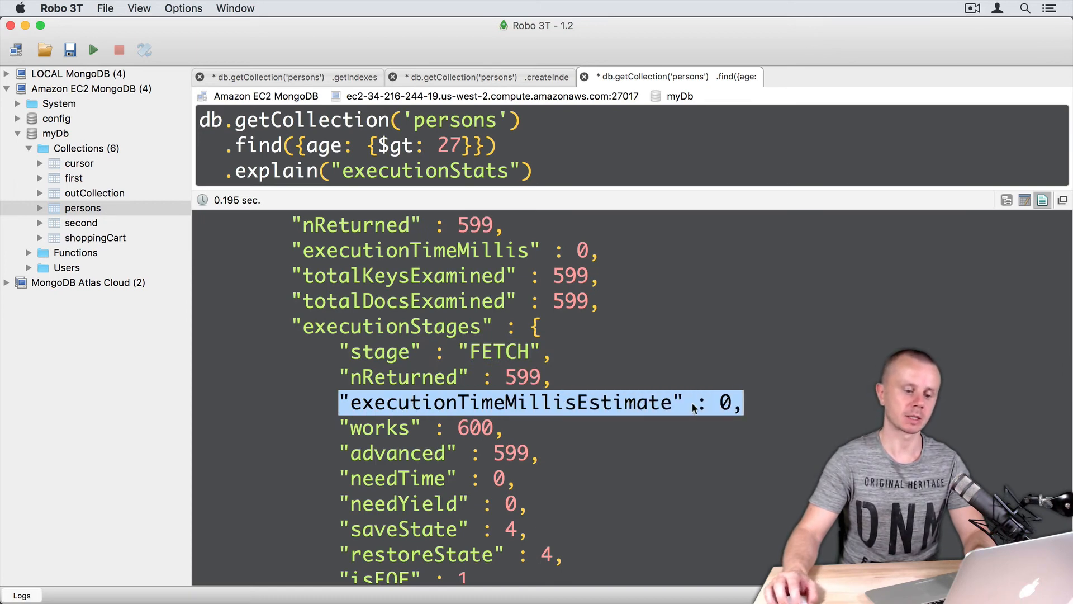
pyautogui.scroll(-3)
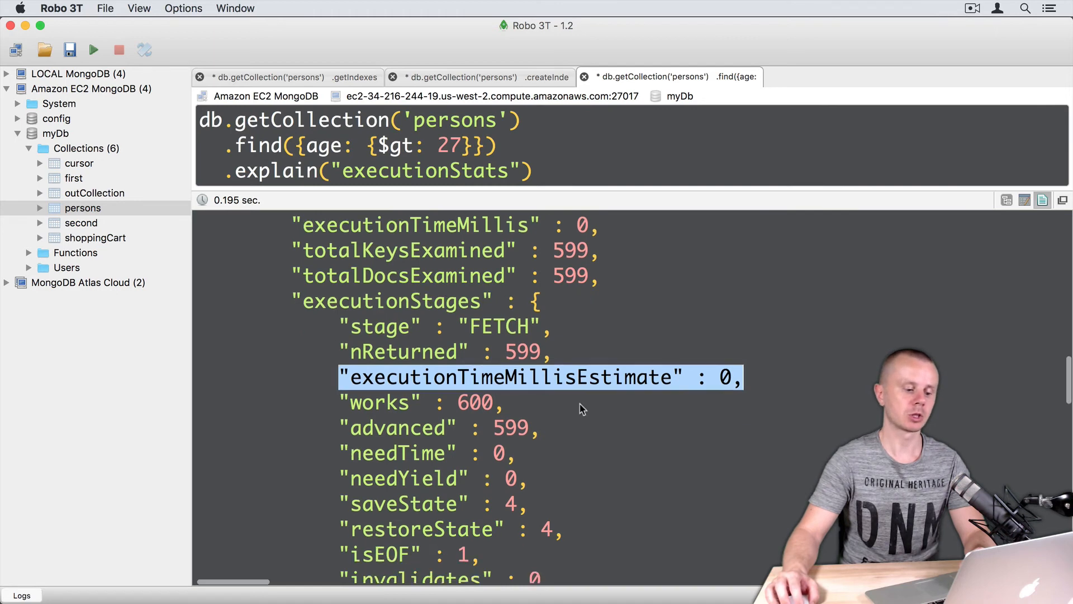
pyautogui.scroll(-3)
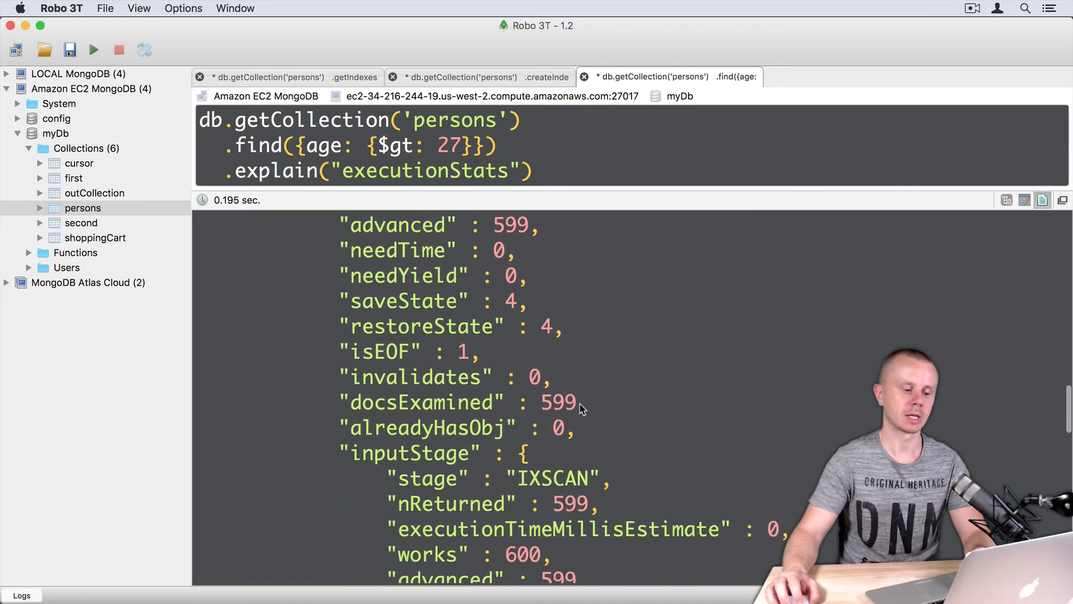
pyautogui.scroll(-3)
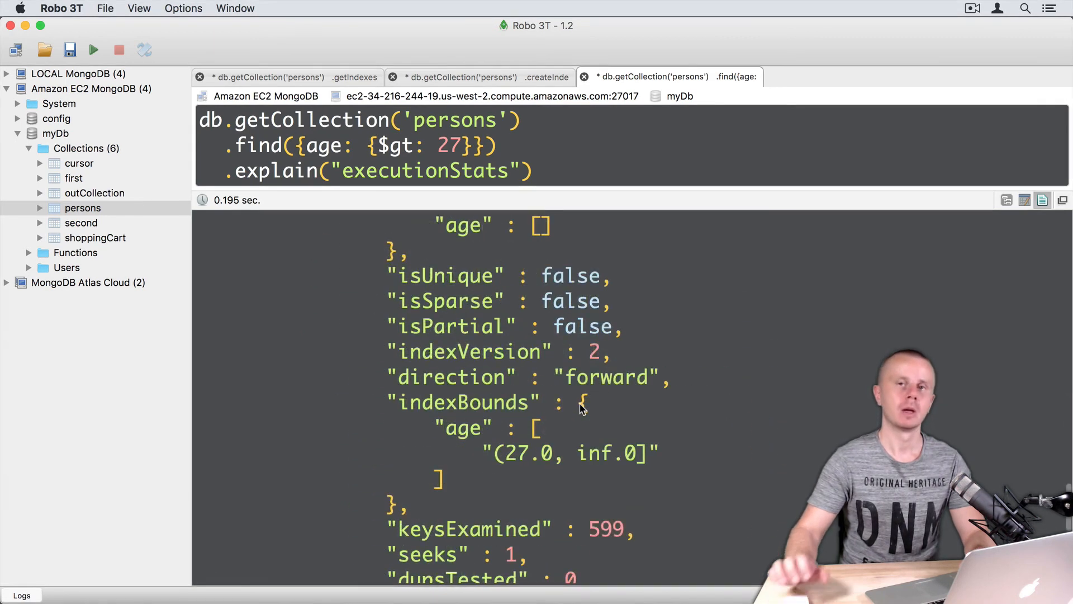